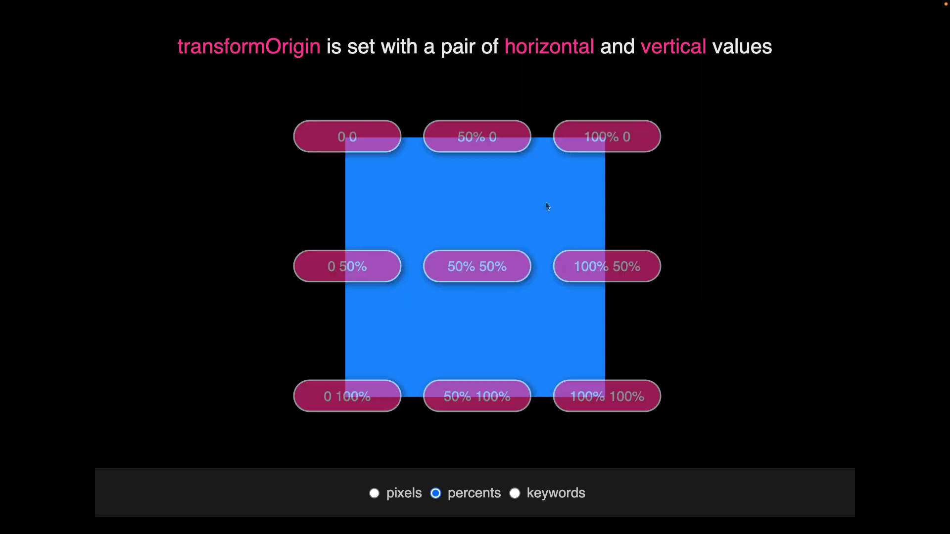
Rotate the square about its 50% 50% and 100% 0 origins, then show origins as pixel values
left_click(477, 266)
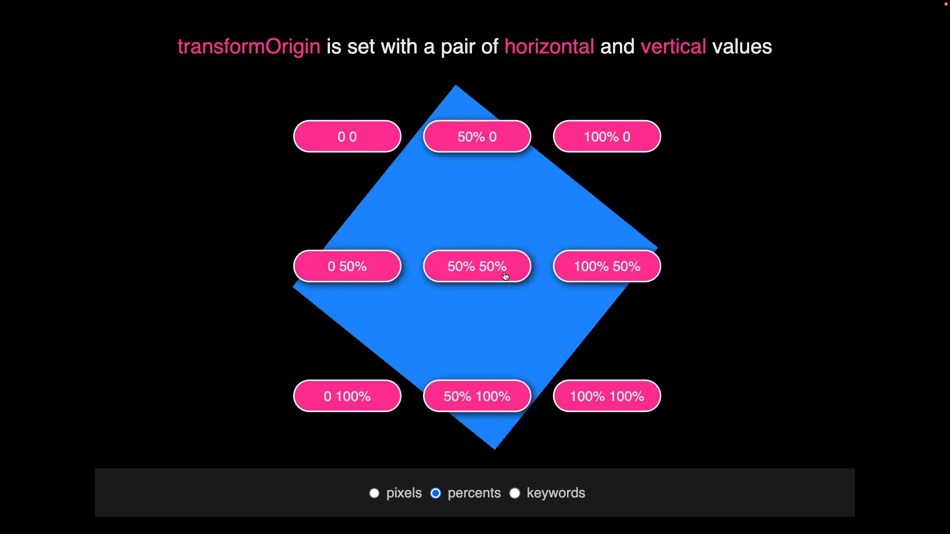
left_click(477, 266)
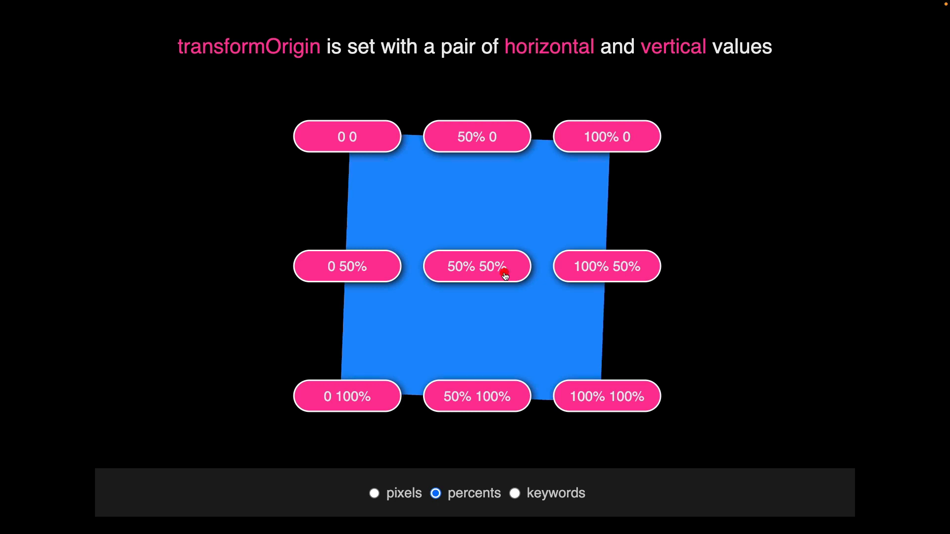
left_click(606, 135)
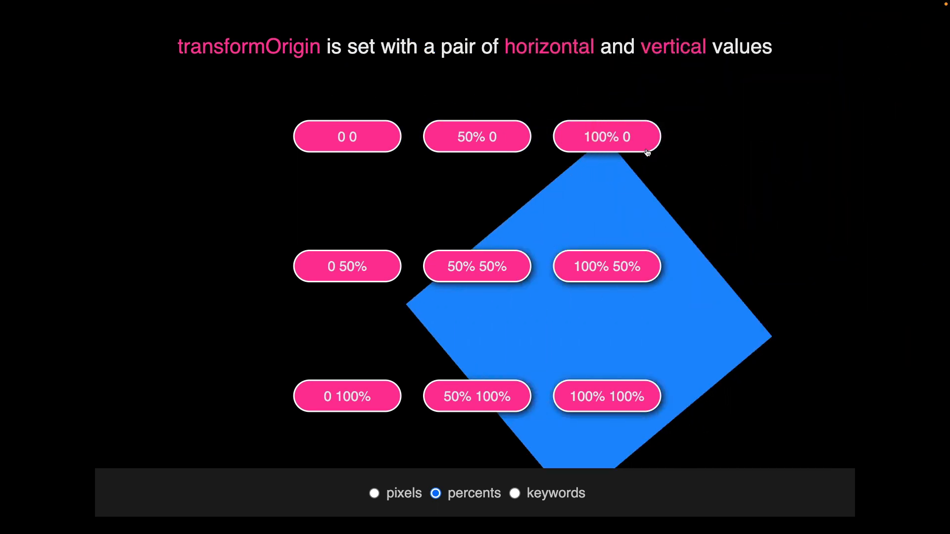
left_click(605, 137)
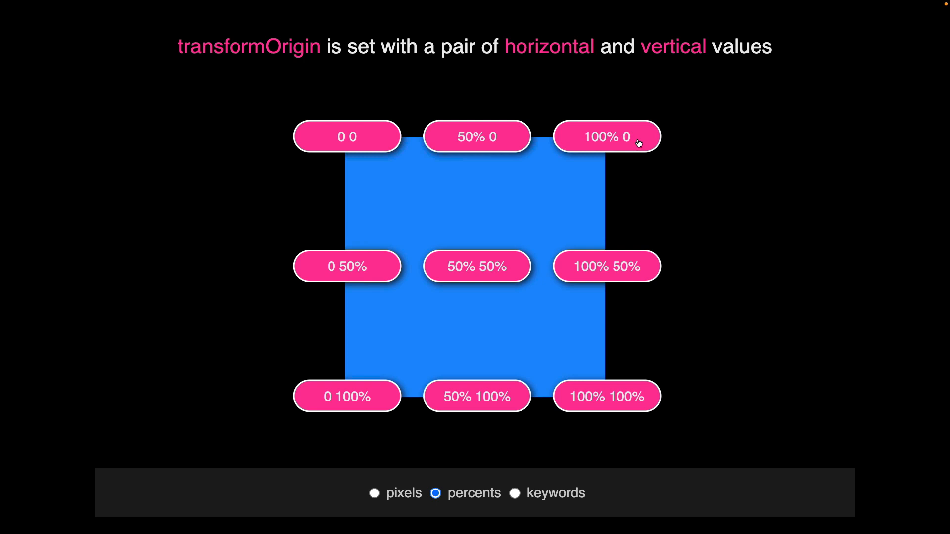
left_click(348, 136)
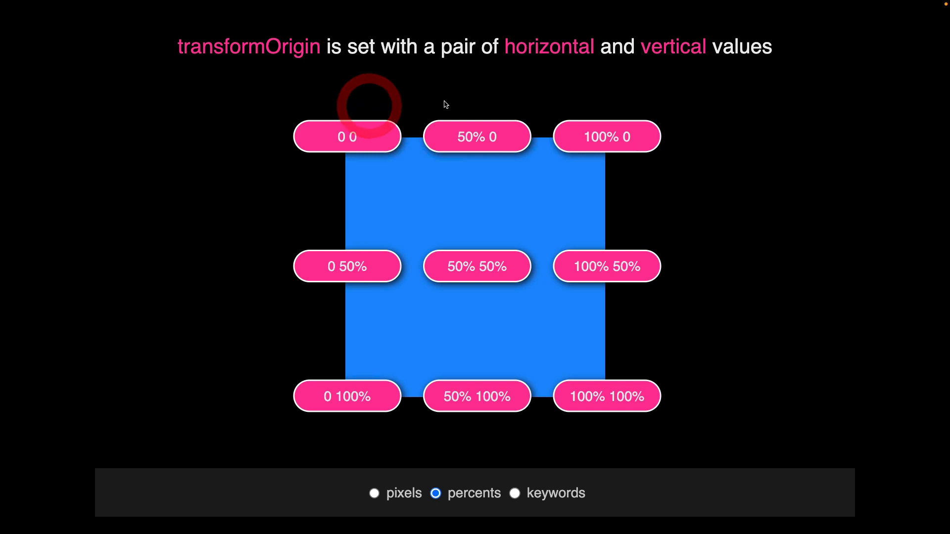
left_click(374, 493)
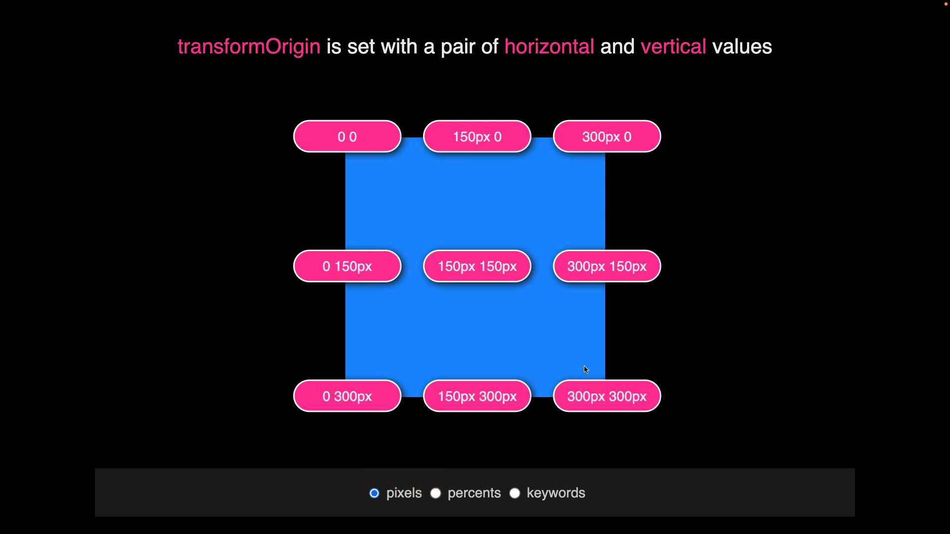
left_click(515, 493)
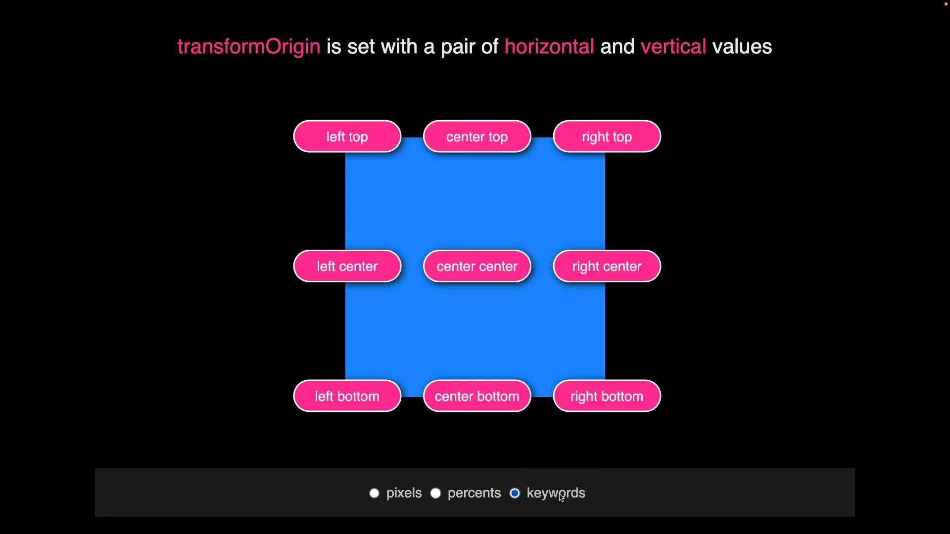
left_click(347, 136)
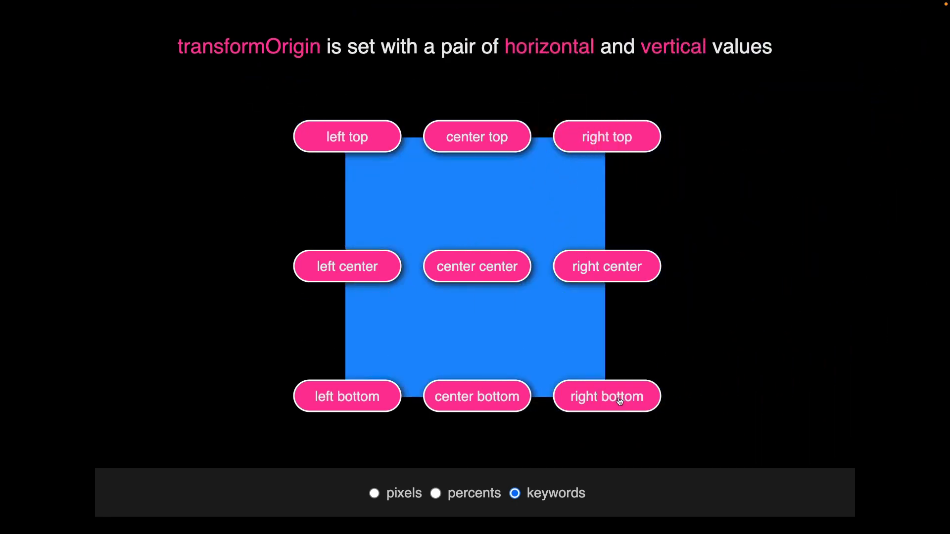
mouse_move(399, 504)
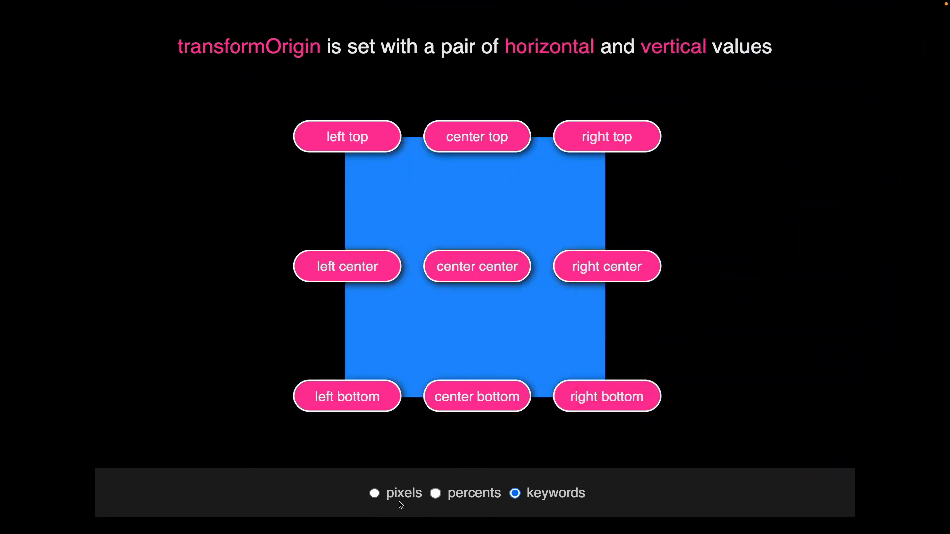
left_click(374, 493)
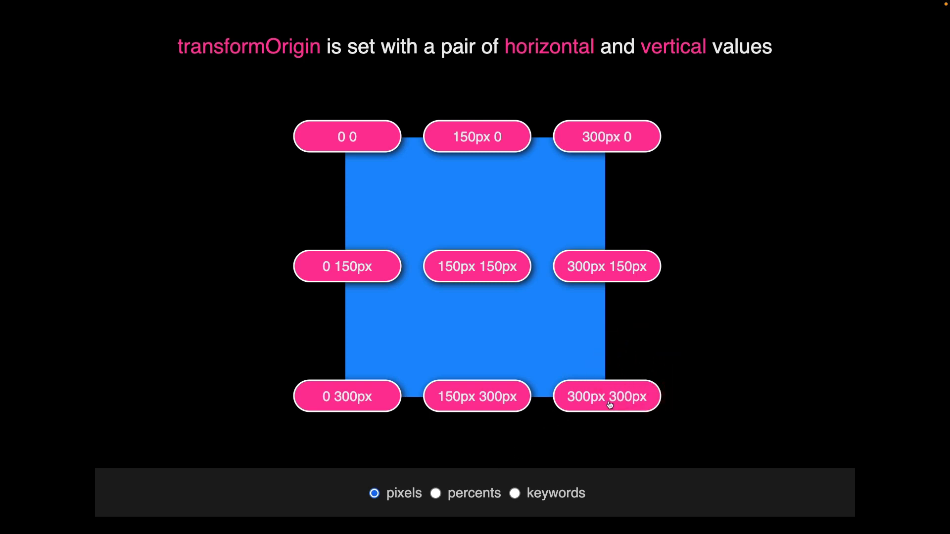
mouse_move(357, 430)
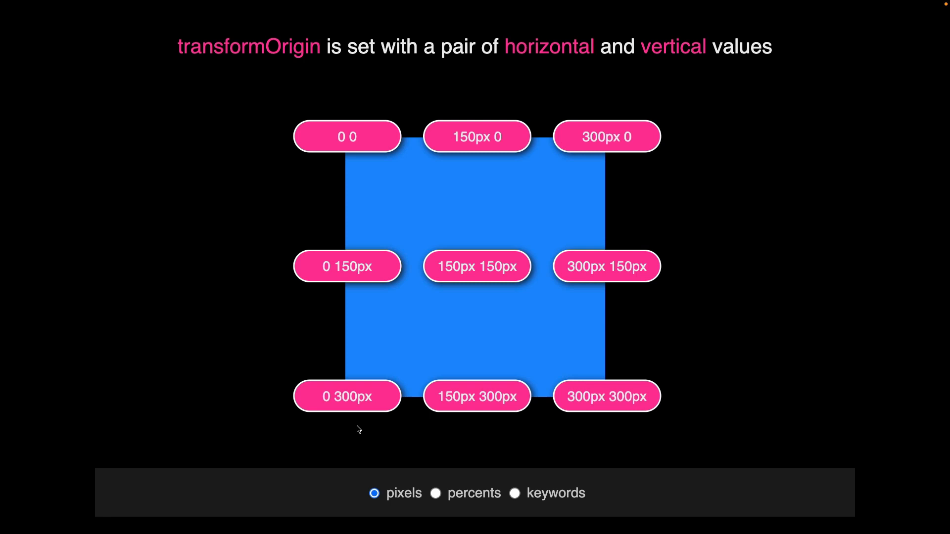
mouse_move(770, 195)
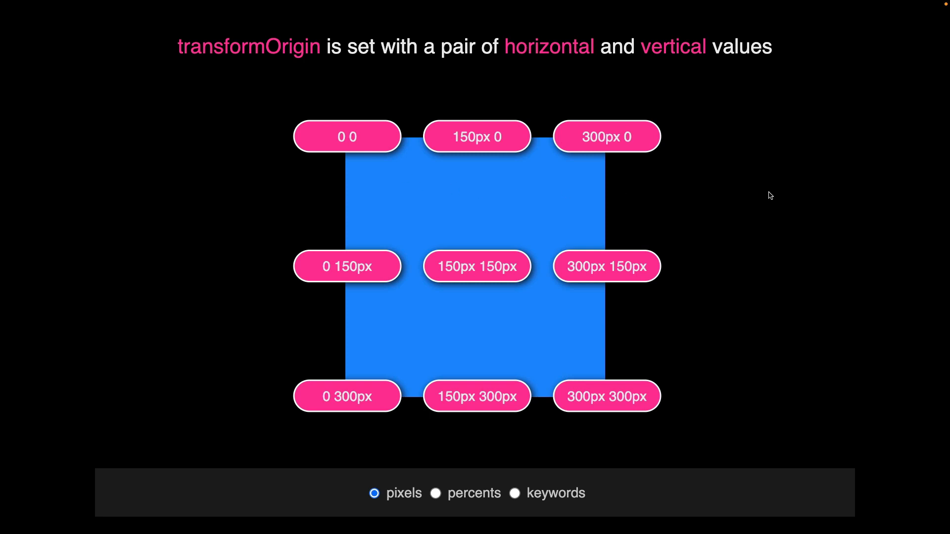
left_click(484, 455)
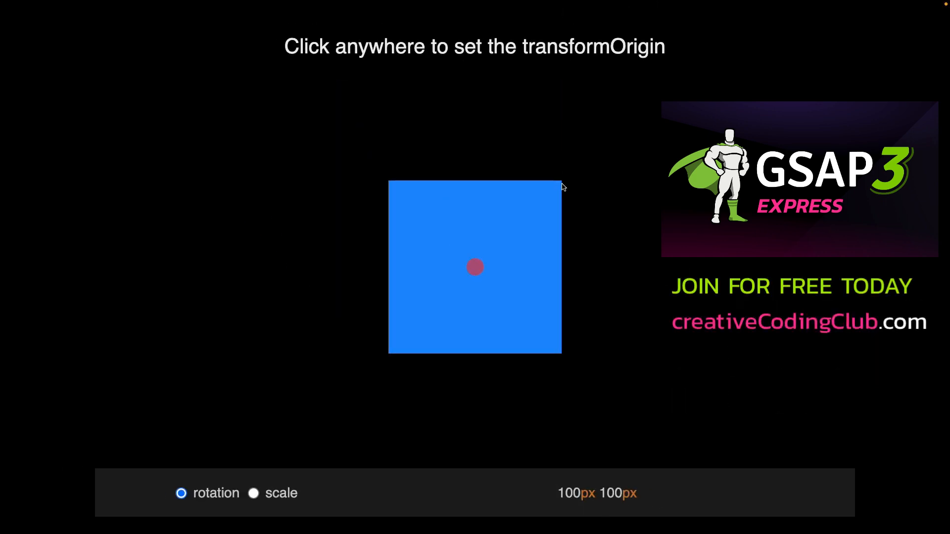
Set the origin left of the square at -106px 102px and switch the demo to scale mode
left_click(297, 271)
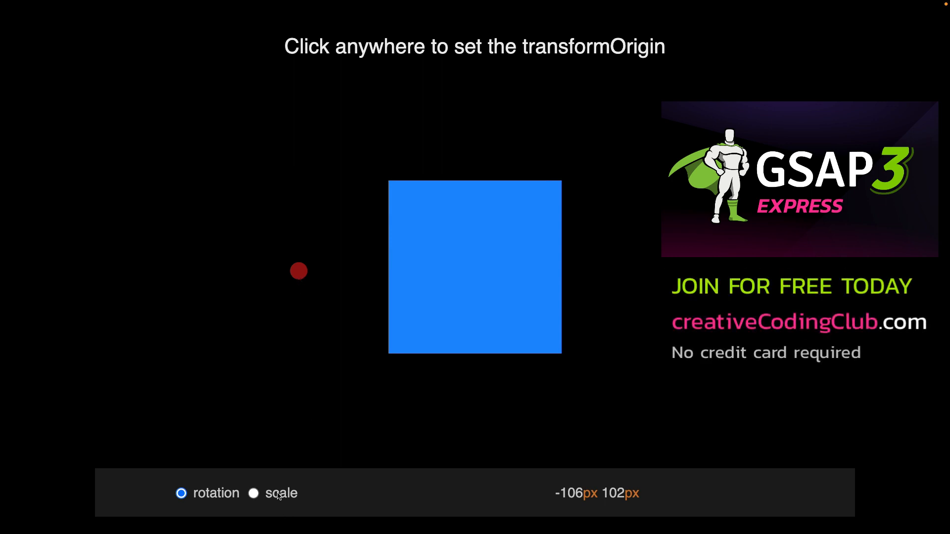
left_click(254, 493)
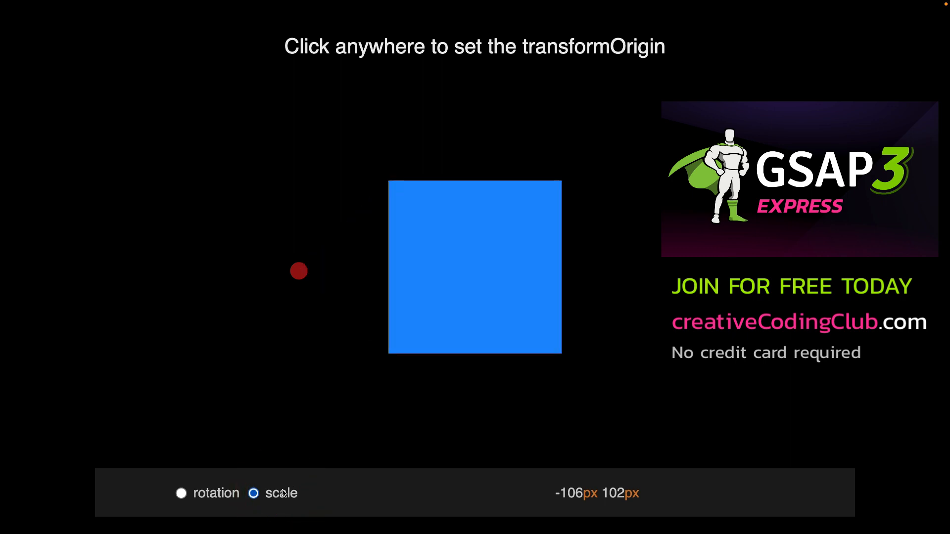
Scale the square from corner, right-edge and outside origins, ending at the bottom-right 198px 197px
left_click(390, 356)
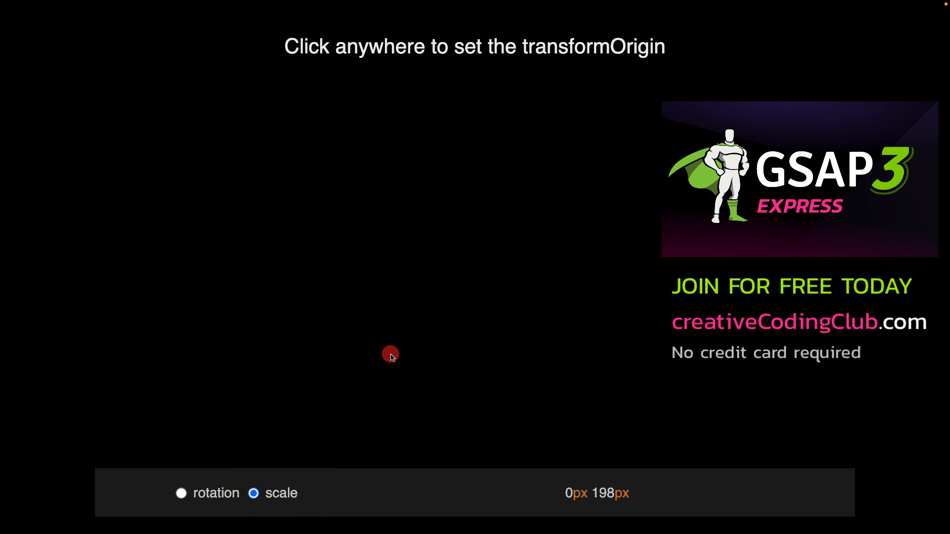
left_click(560, 183)
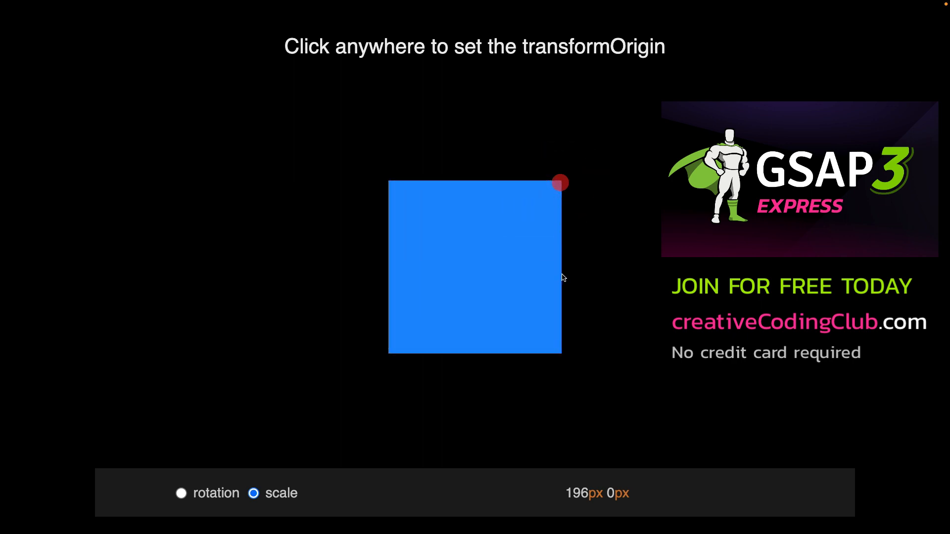
left_click(560, 275)
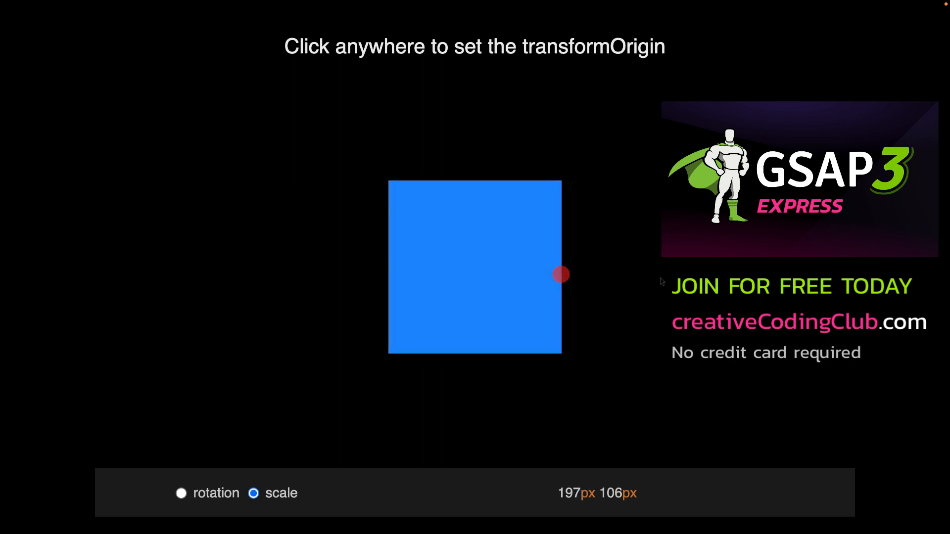
left_click(731, 274)
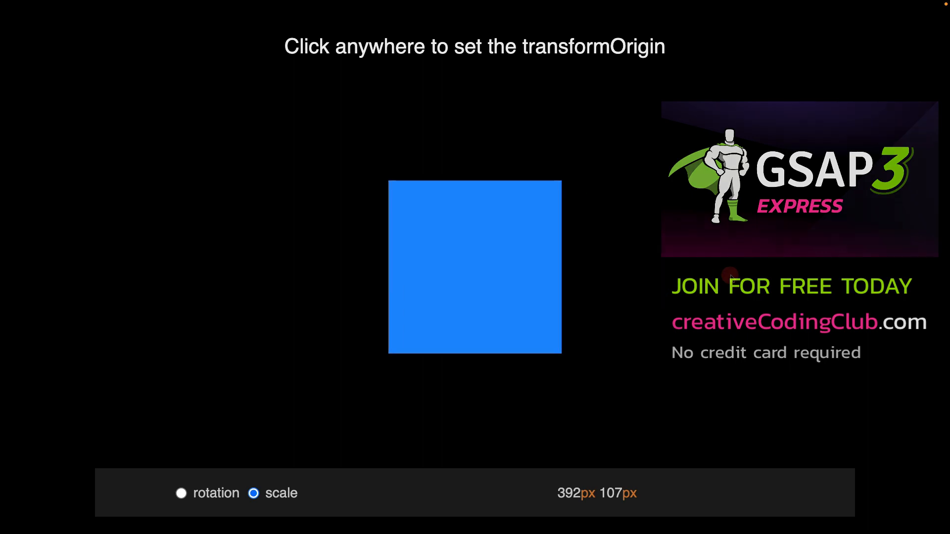
left_click(632, 125)
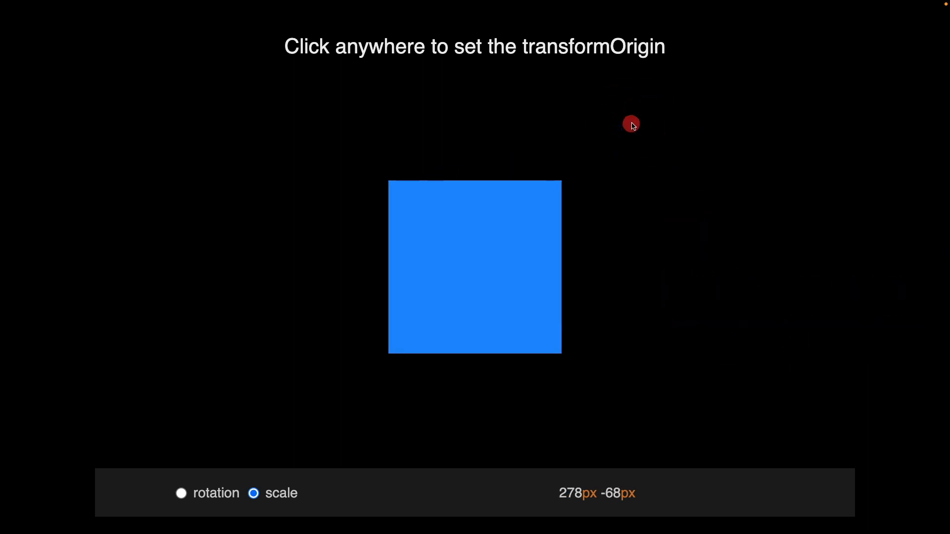
mouse_move(594, 480)
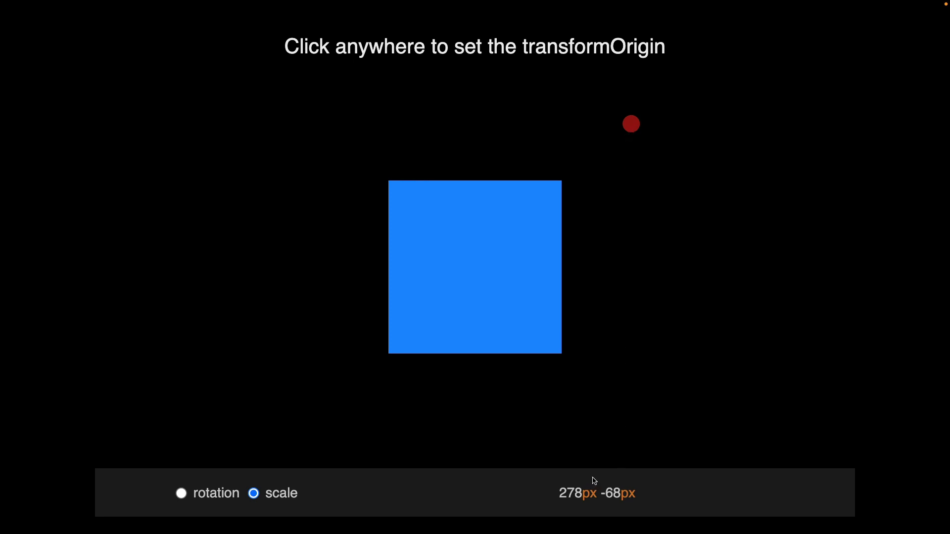
mouse_move(388, 185)
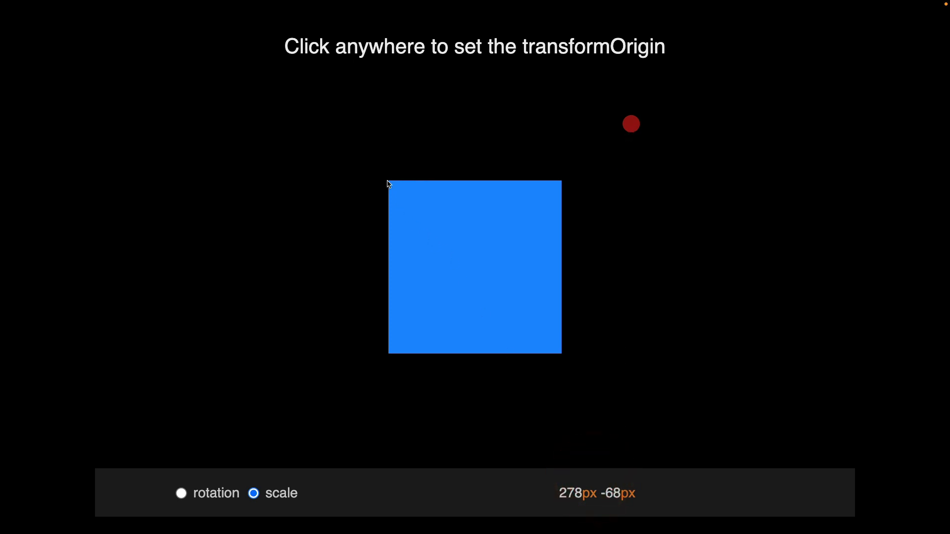
mouse_move(491, 293)
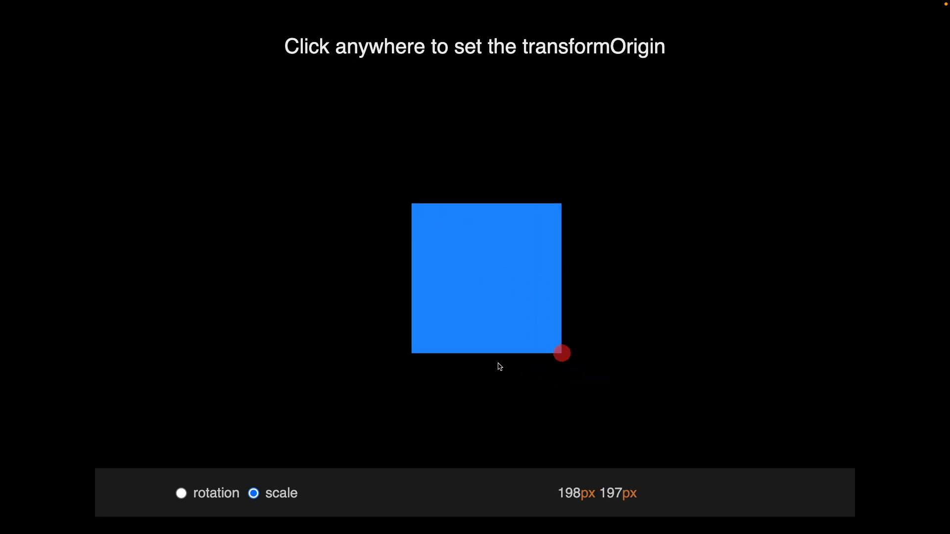
left_click(388, 355)
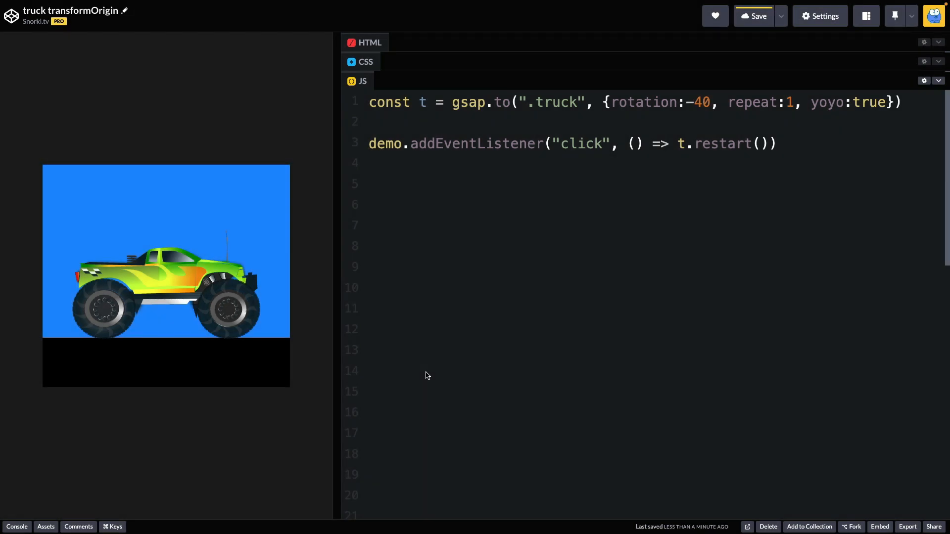
mouse_move(107, 317)
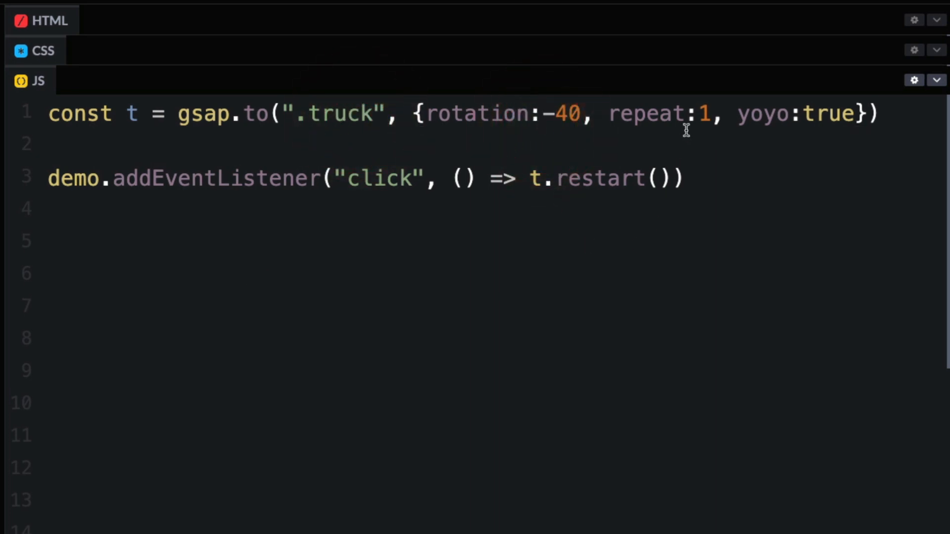
mouse_move(774, 229)
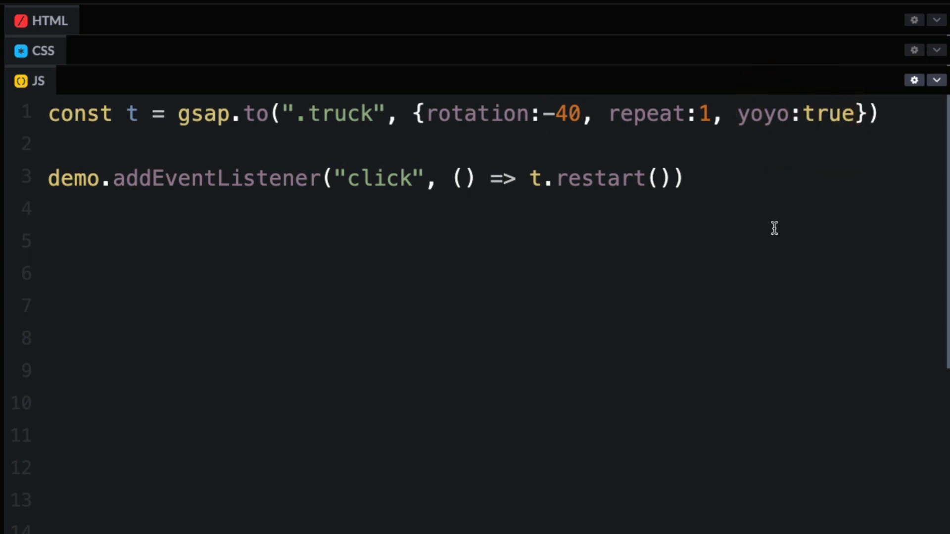
mouse_move(577, 203)
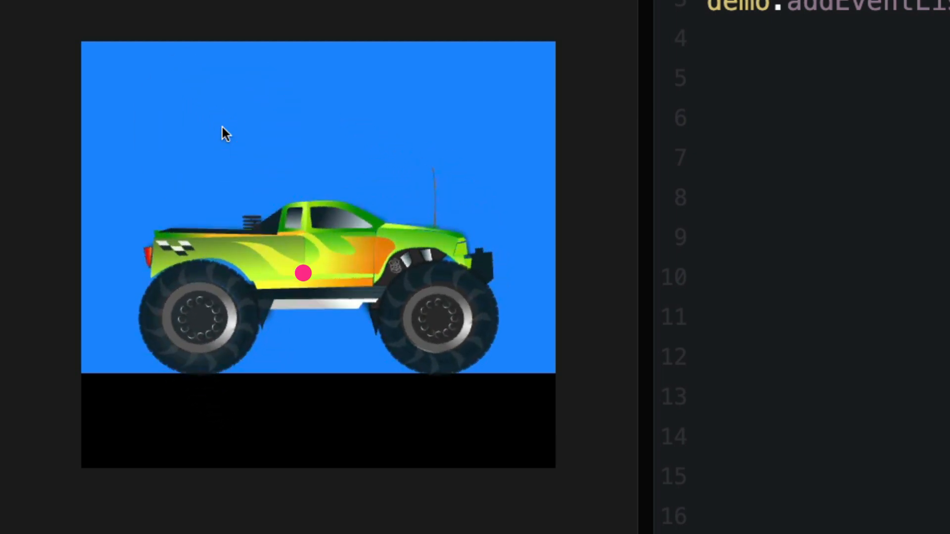
mouse_move(158, 243)
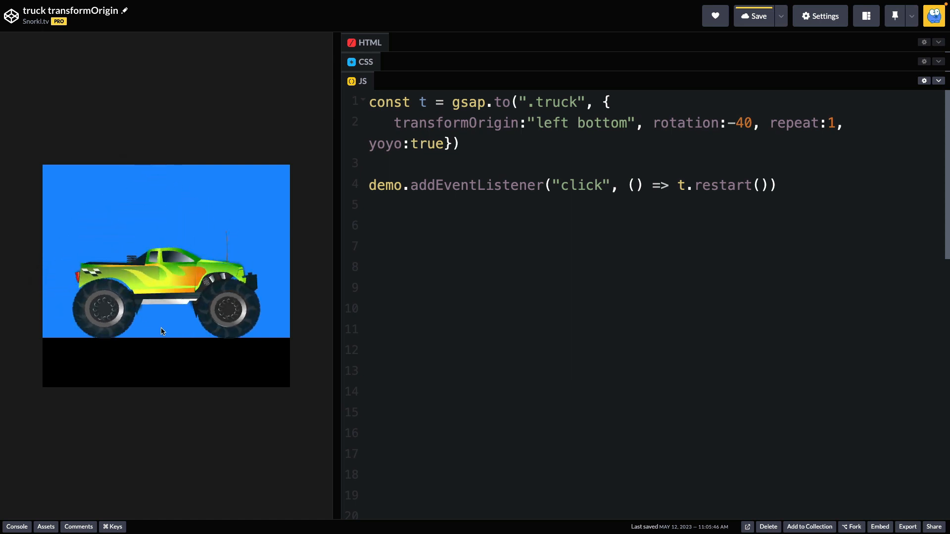
mouse_move(106, 311)
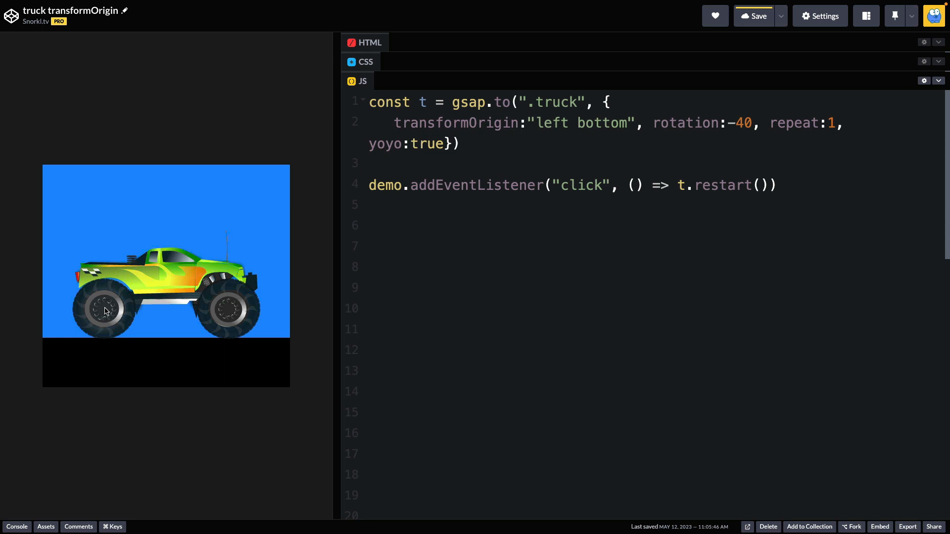
mouse_move(77, 254)
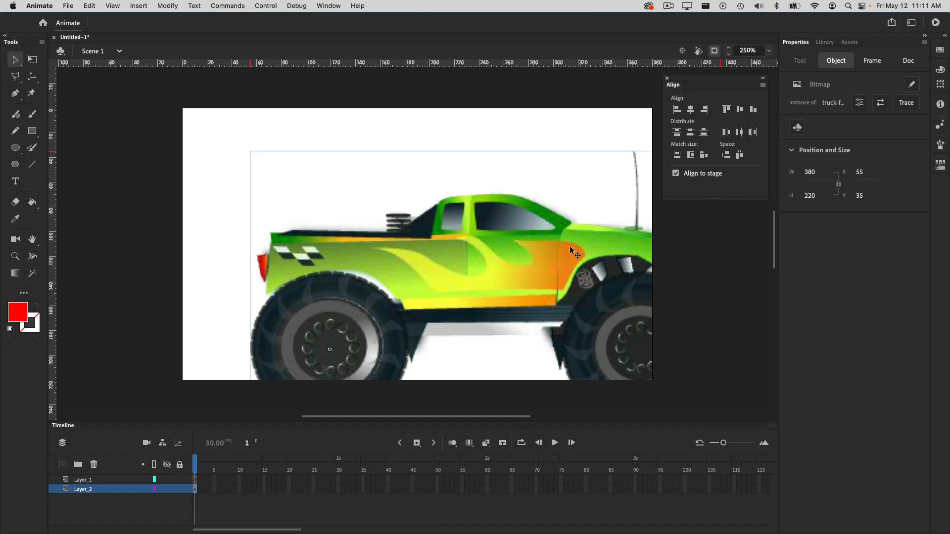
Align the truck bitmap to the stage's top-left corner at 0,0
left_click_drag(573, 251, 497, 268)
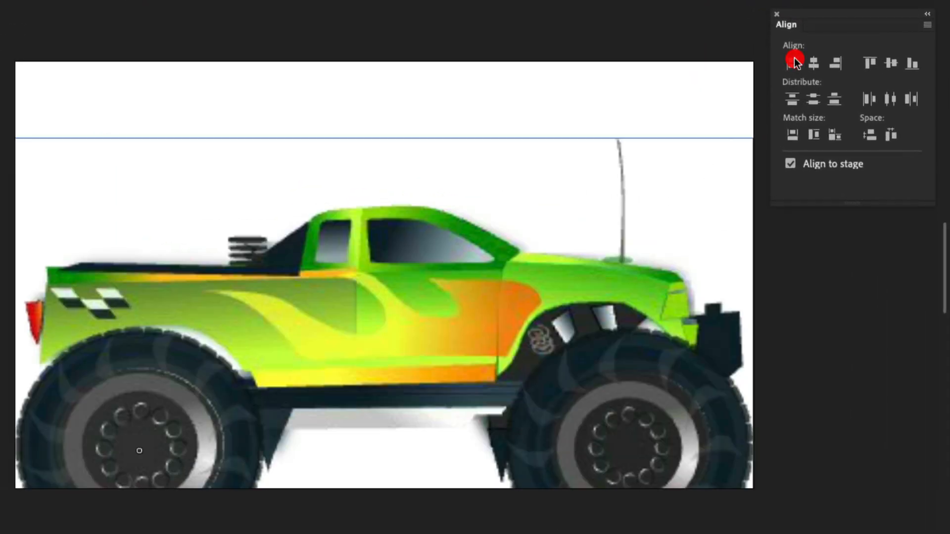
left_click(869, 63)
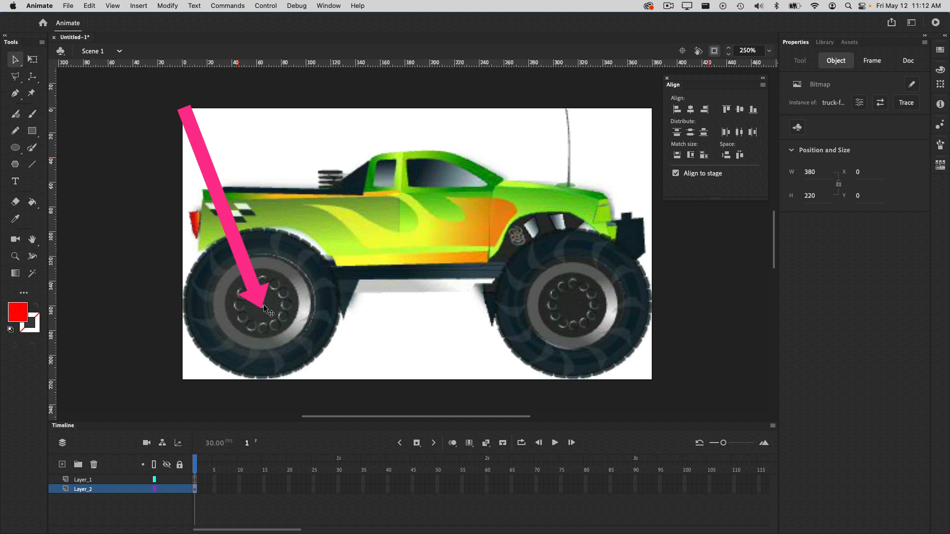
left_click(82, 479)
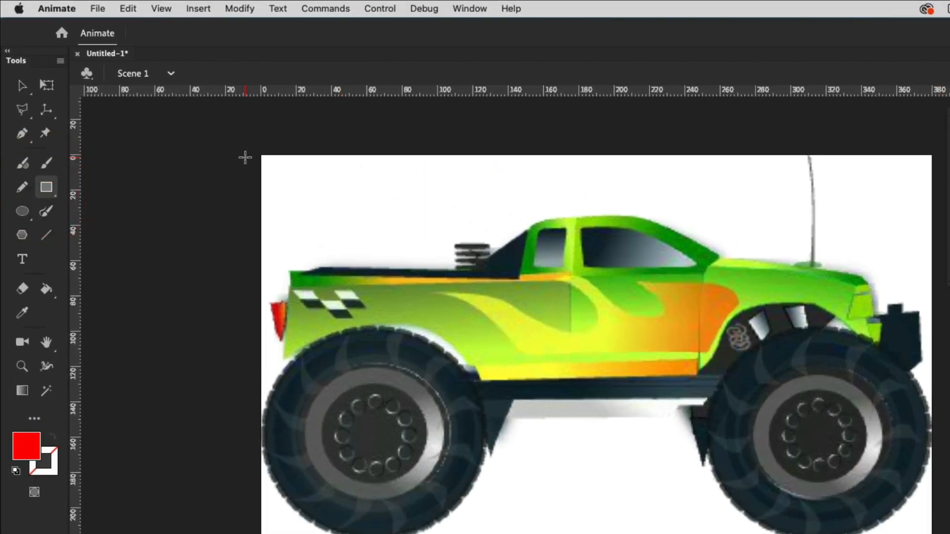
Draw a red rectangle from the stage corner to the back wheel centre
left_click_drag(261, 158, 332, 374)
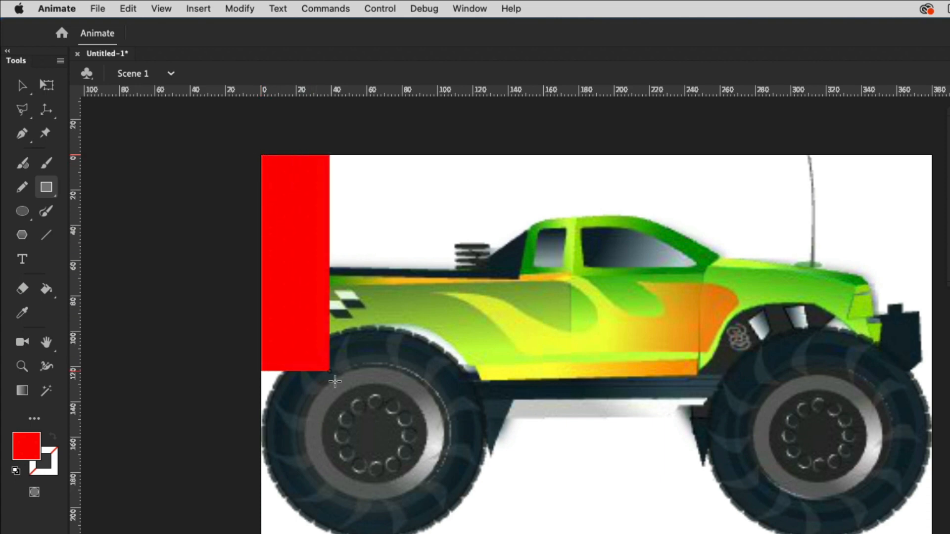
left_click_drag(331, 373, 376, 439)
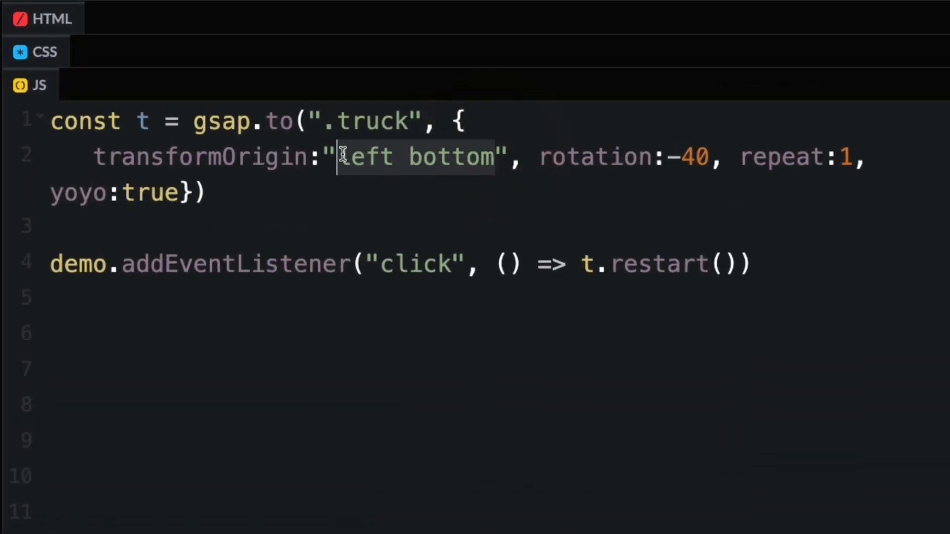
Set transformOrigin to '65px 160px' and replay the tween rotating about the back wheel
type("65")
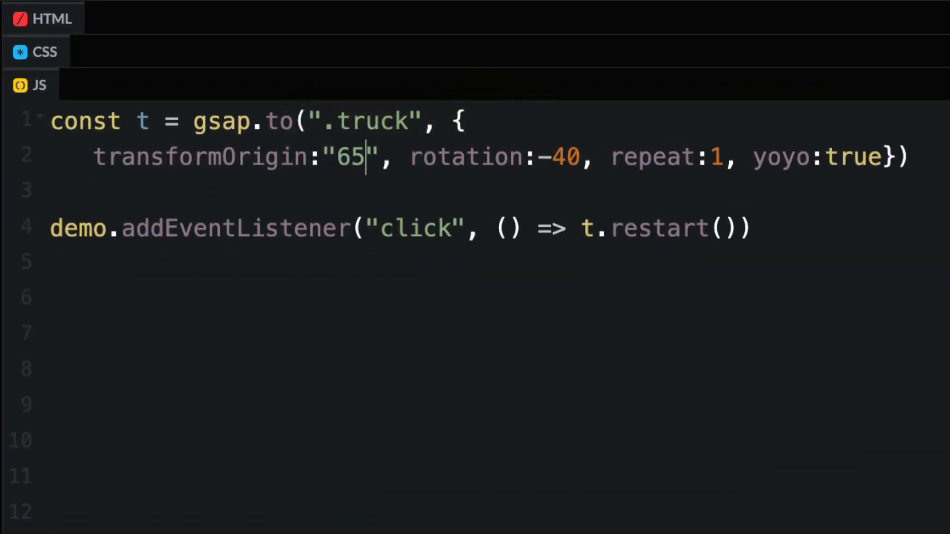
type("px 160px")
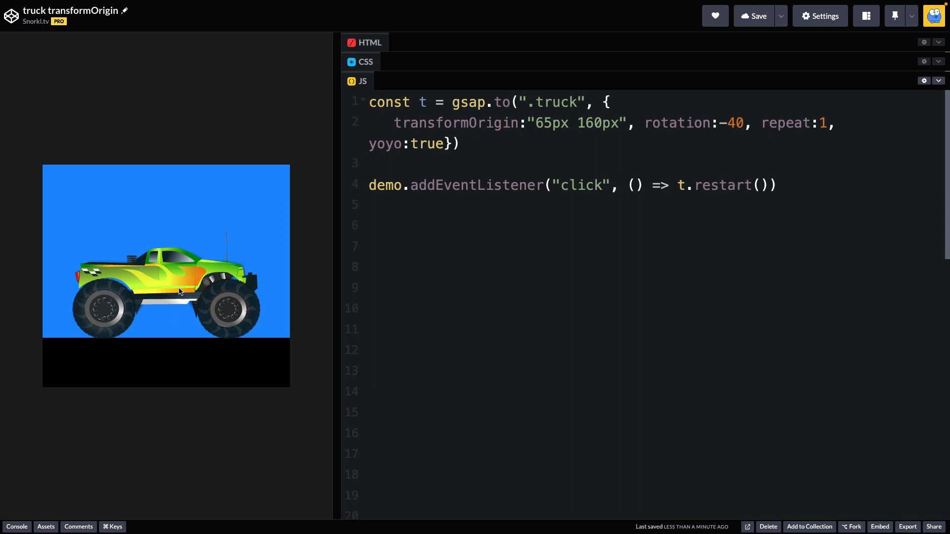
left_click(180, 296)
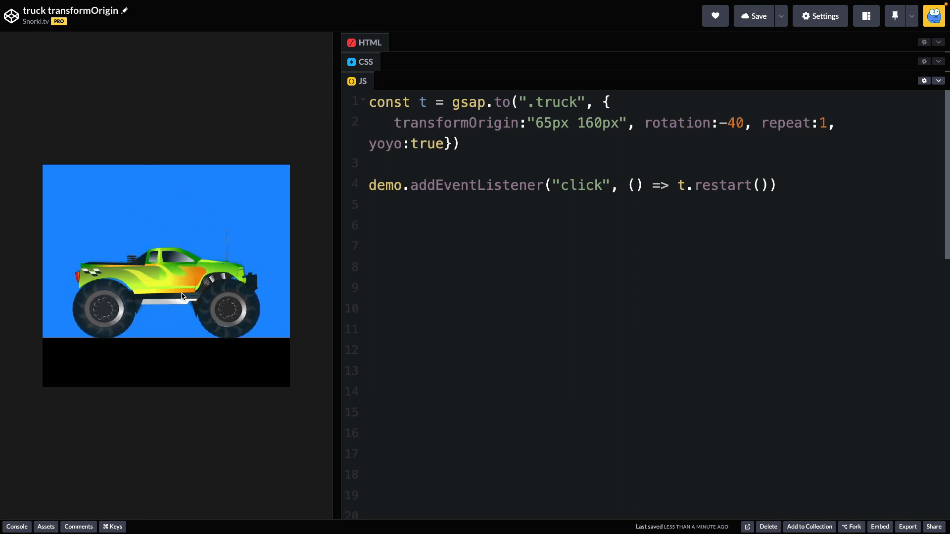
mouse_move(433, 307)
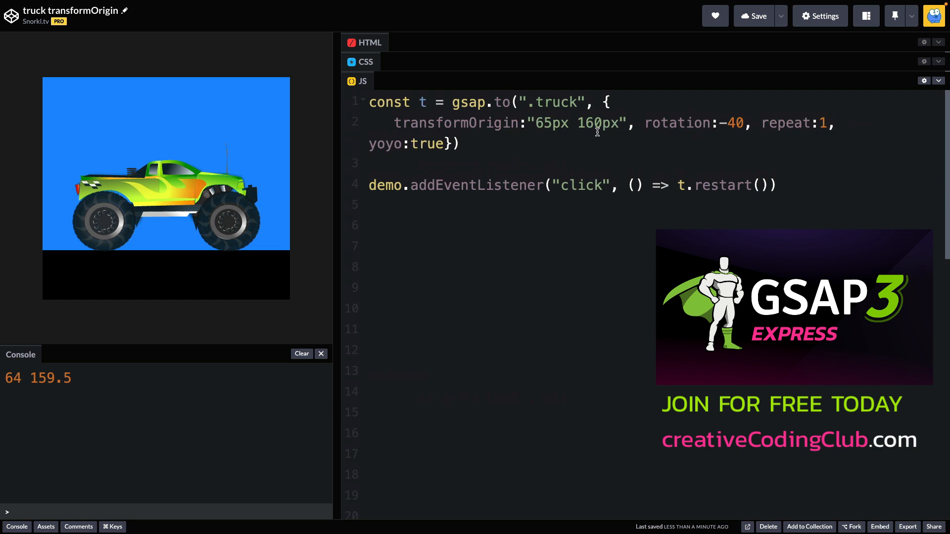
mouse_move(571, 157)
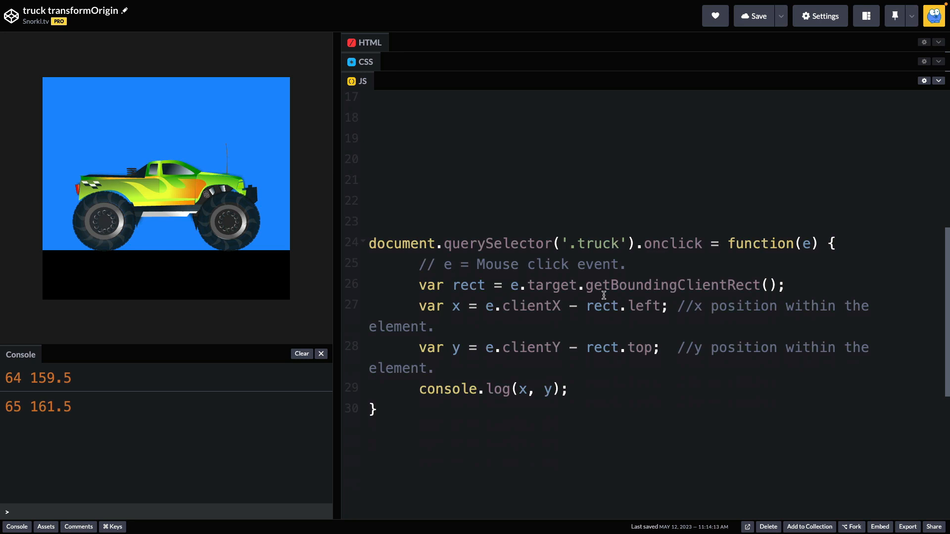
mouse_move(604, 345)
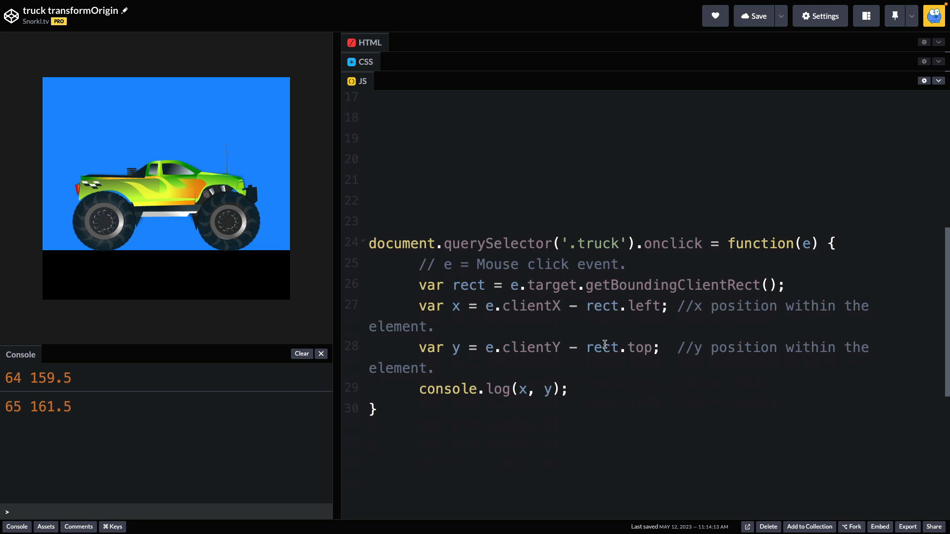
mouse_move(630, 325)
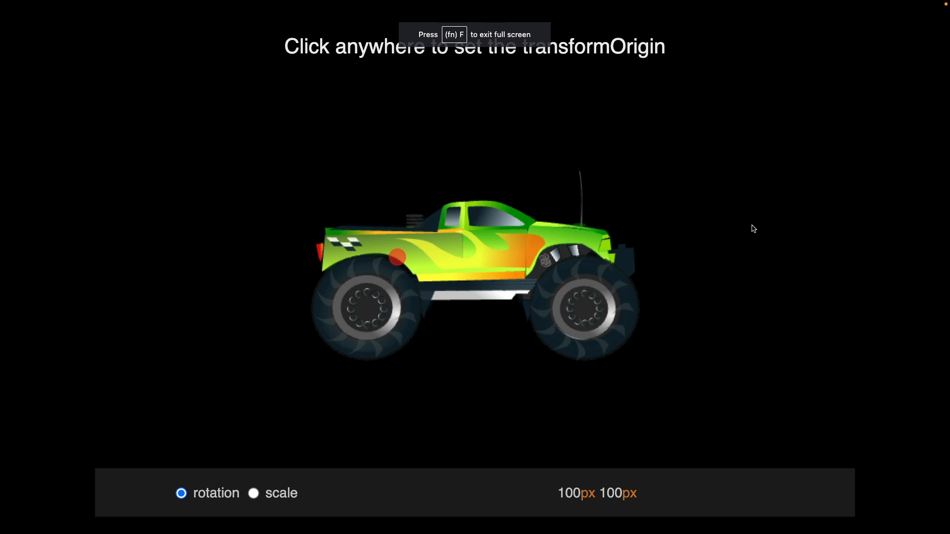
Set the origin on the side panel, rear corner, back wheel, then front wheel centre 311px 159px
left_click(525, 253)
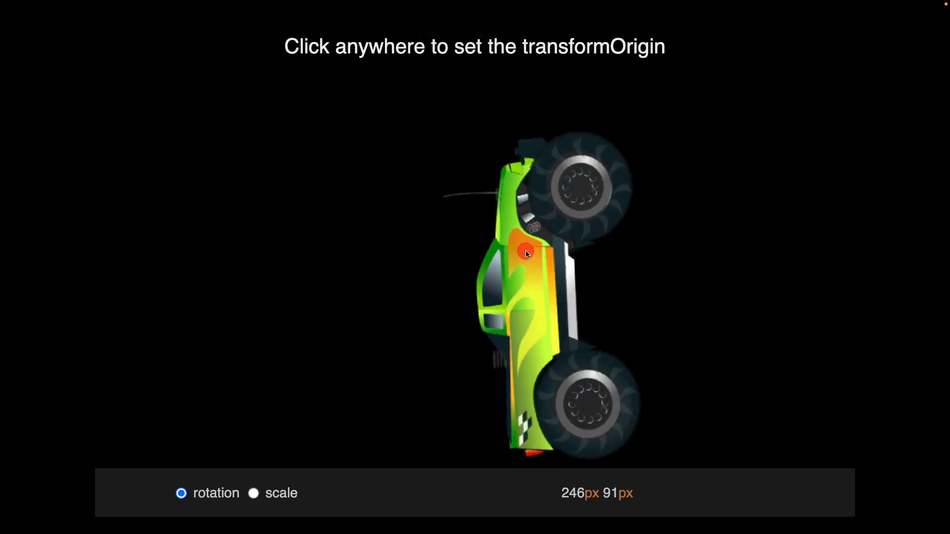
left_click(330, 231)
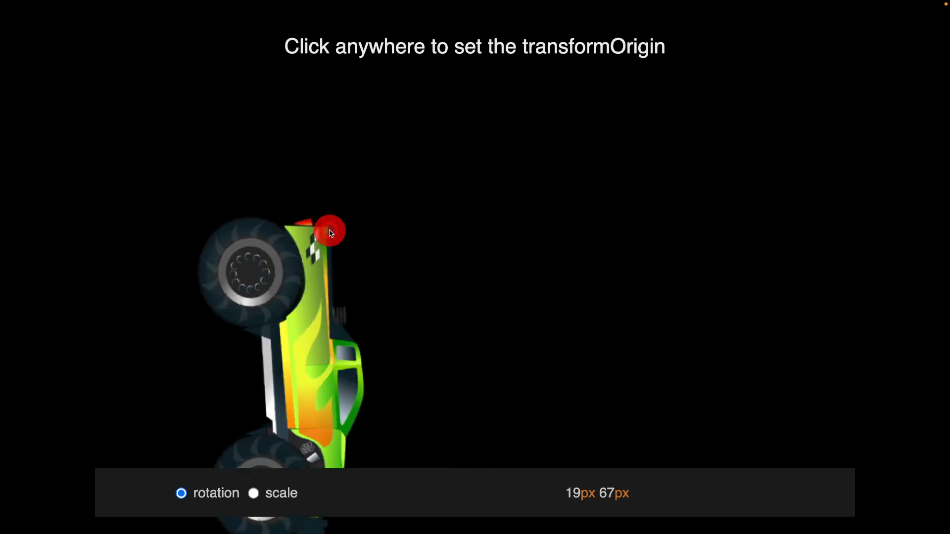
left_click(331, 231)
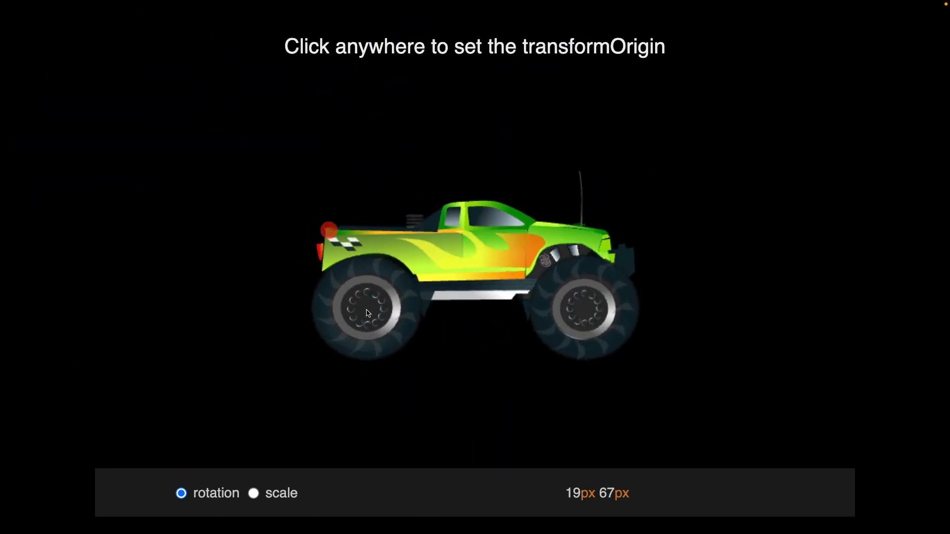
left_click(366, 311)
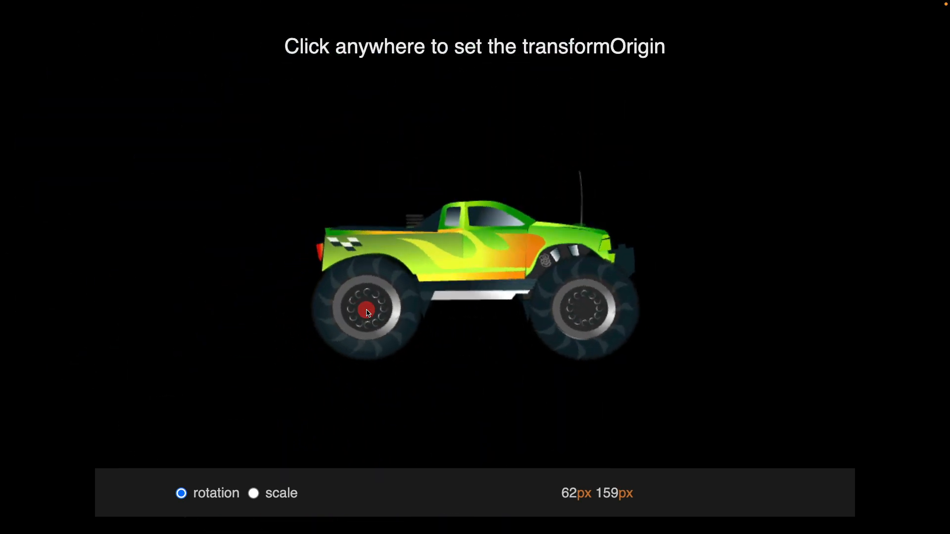
left_click(580, 313)
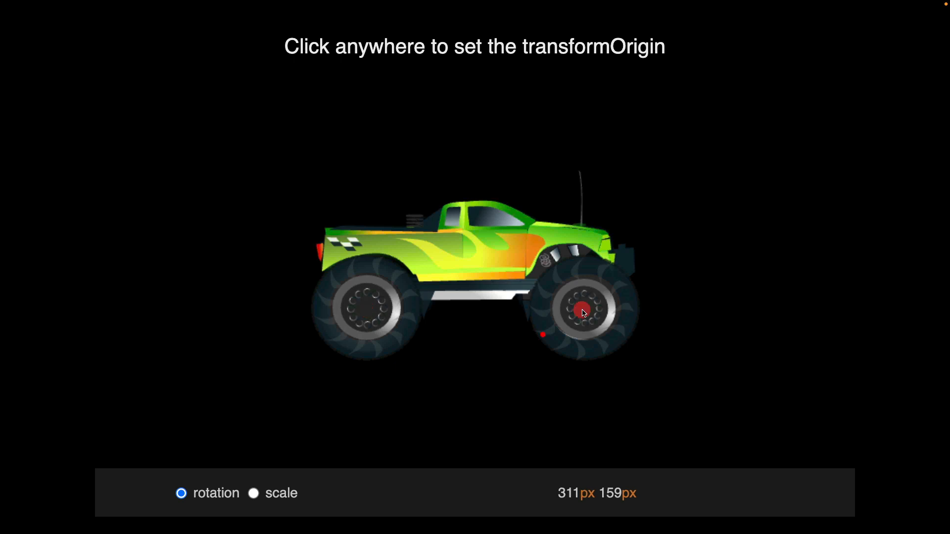
Scale the truck from the front wheel origin, then return to rotation mode
left_click(253, 493)
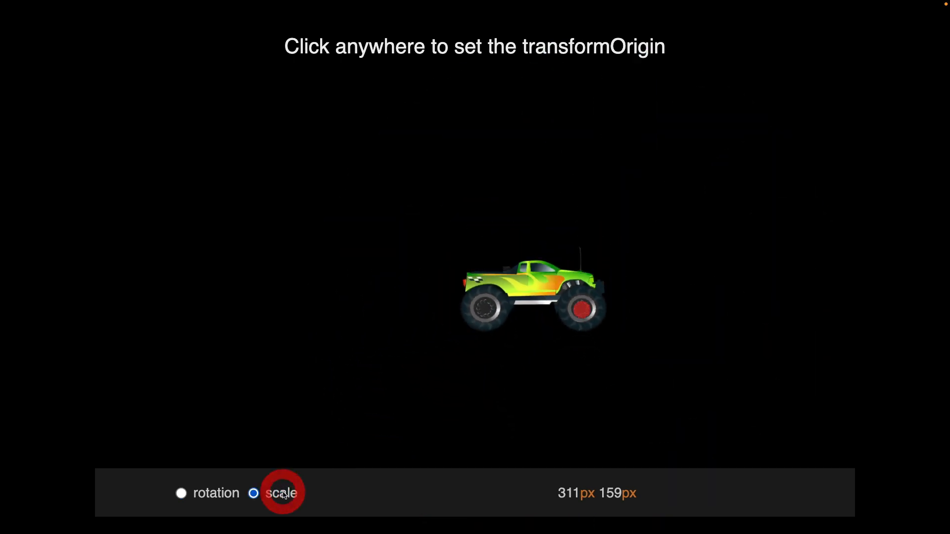
left_click(181, 493)
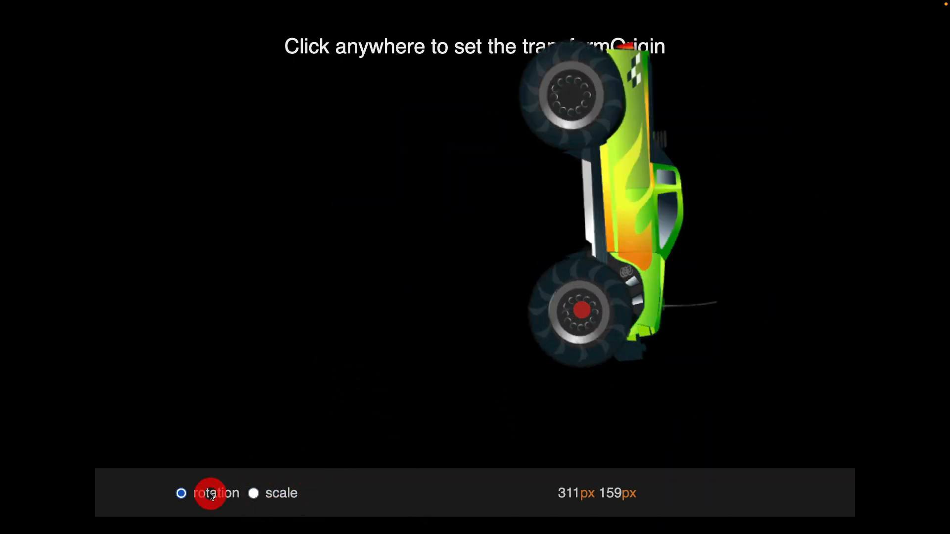